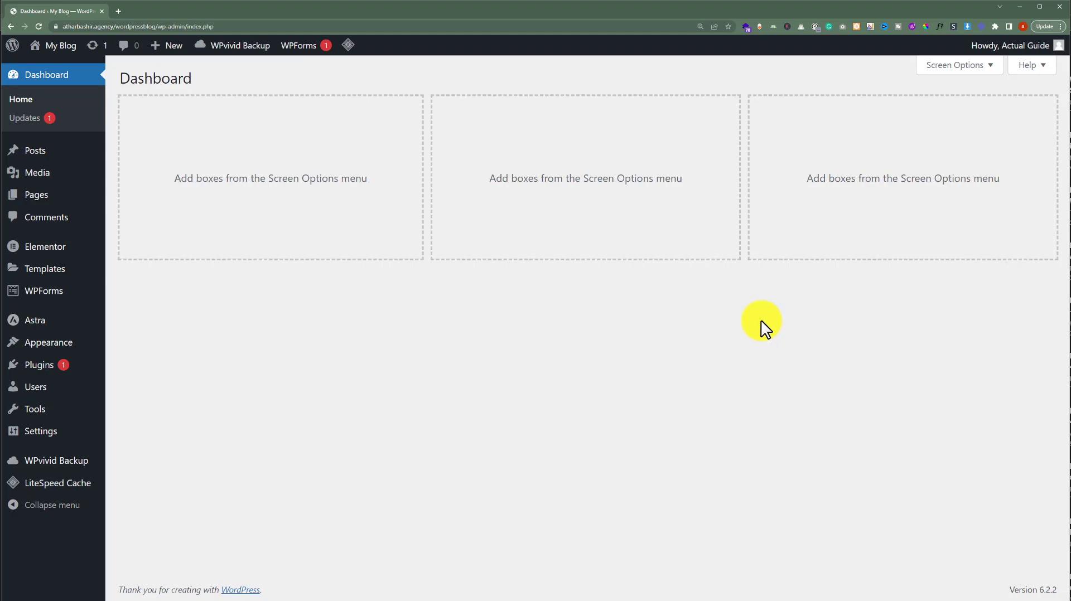
mouse_move(39, 363)
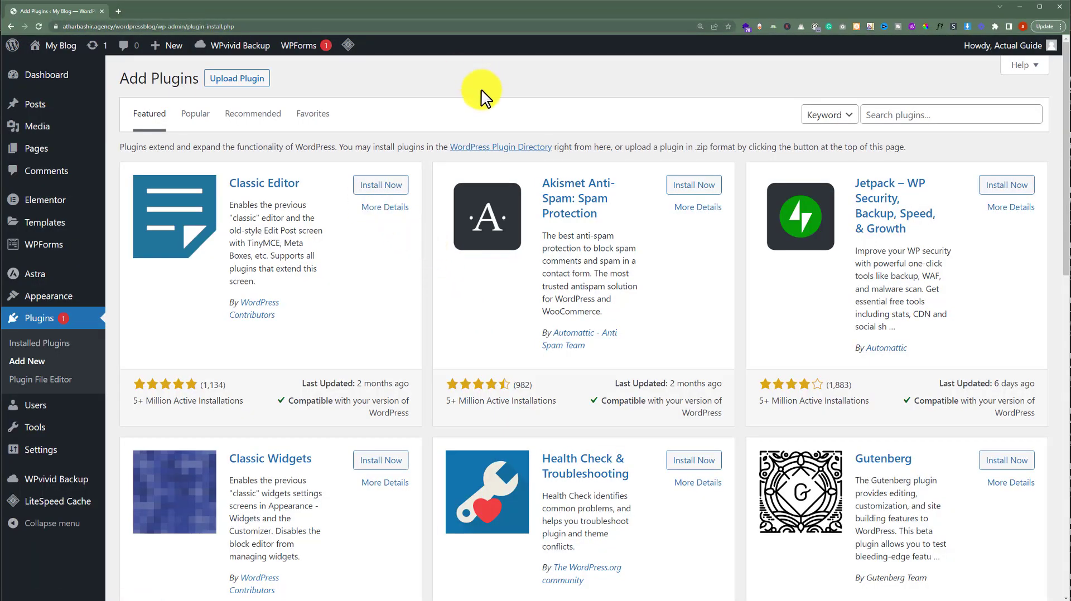
Search the plugin directory for 'google site kit' to find Site Kit by Google.
left_click(949, 114)
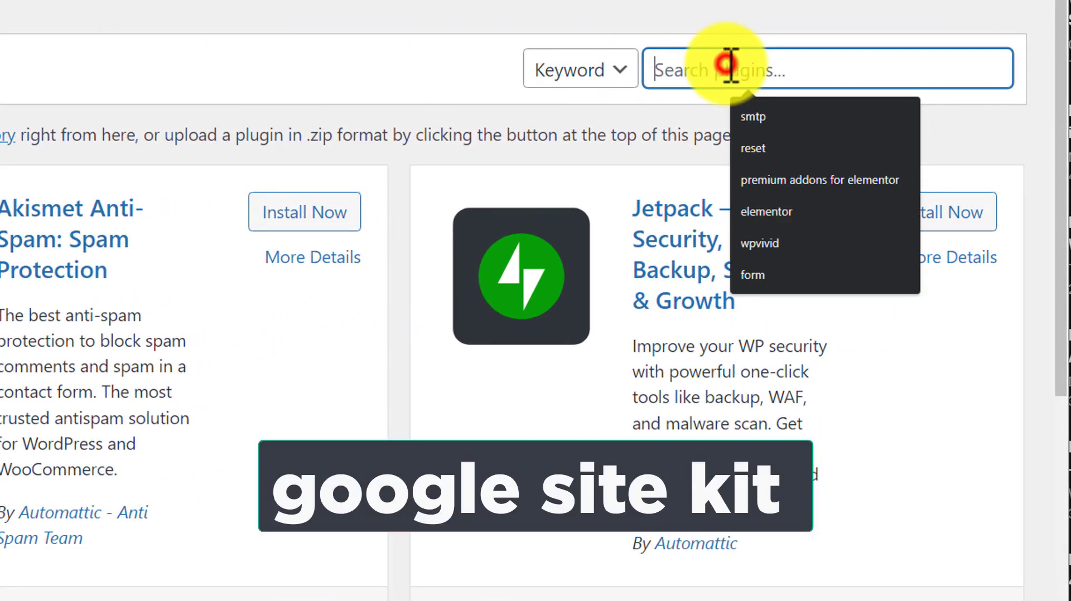
type("google site kit")
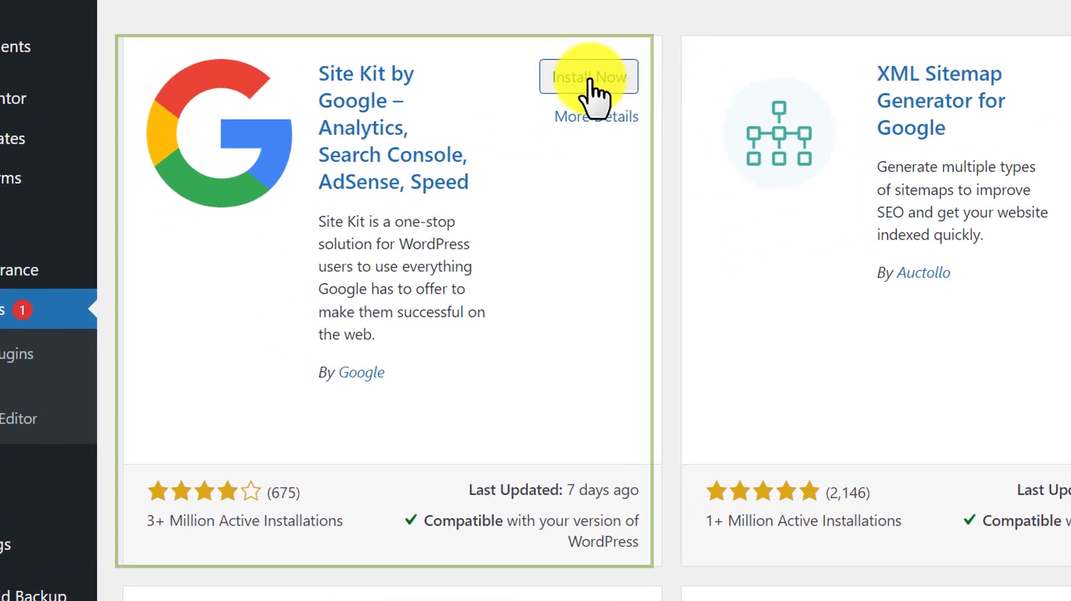
Install the Site Kit by Google plugin and activate it.
left_click(588, 76)
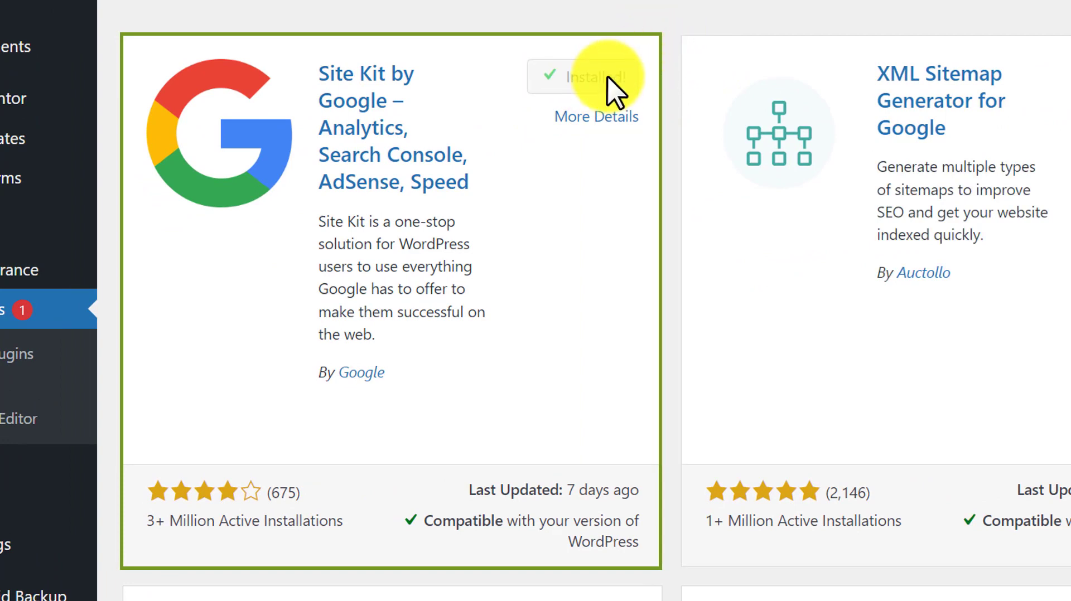
left_click(591, 80)
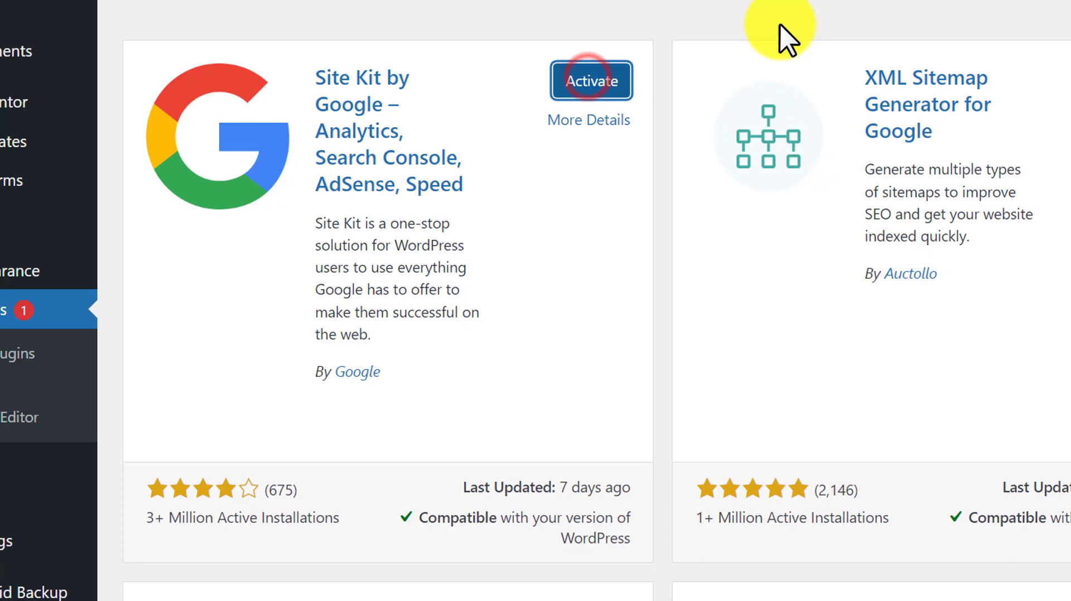
left_click(592, 81)
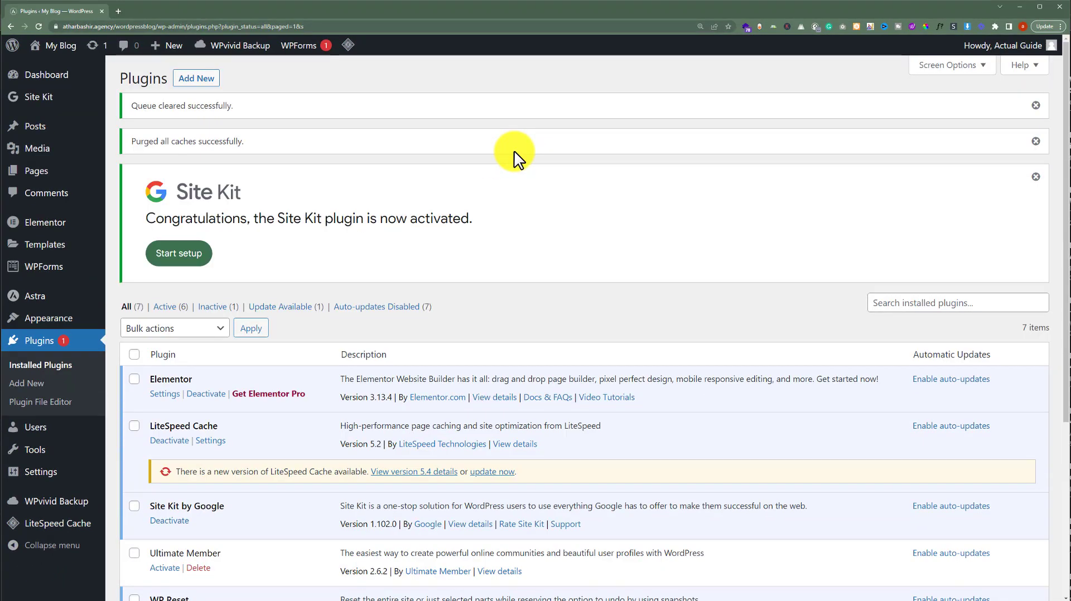
mouse_move(498, 164)
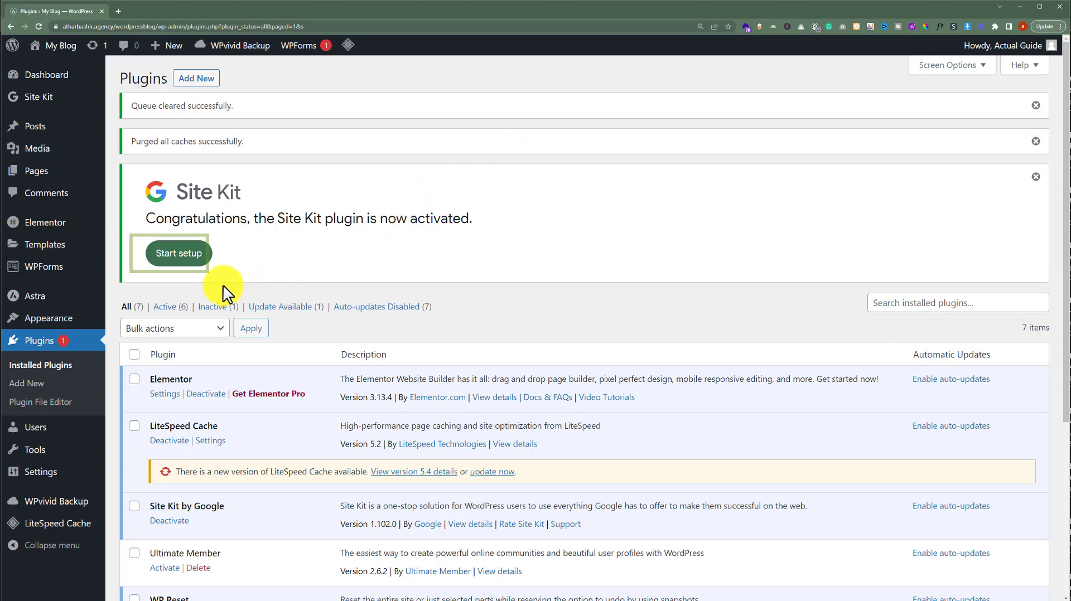
Start the Site Kit setup and proceed to Sign in with Google.
left_click(179, 253)
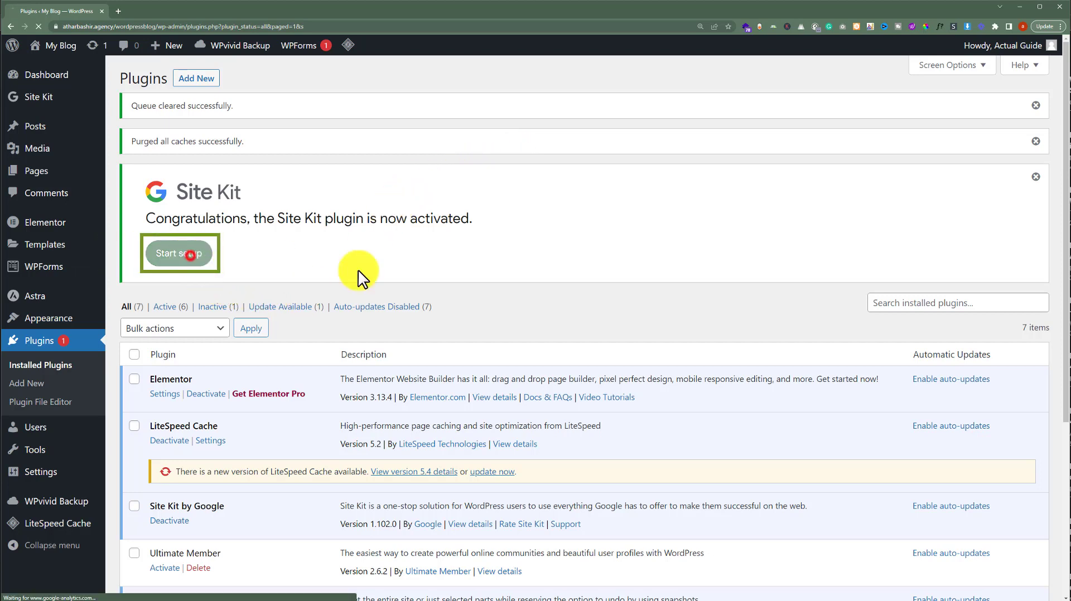
left_click(180, 253)
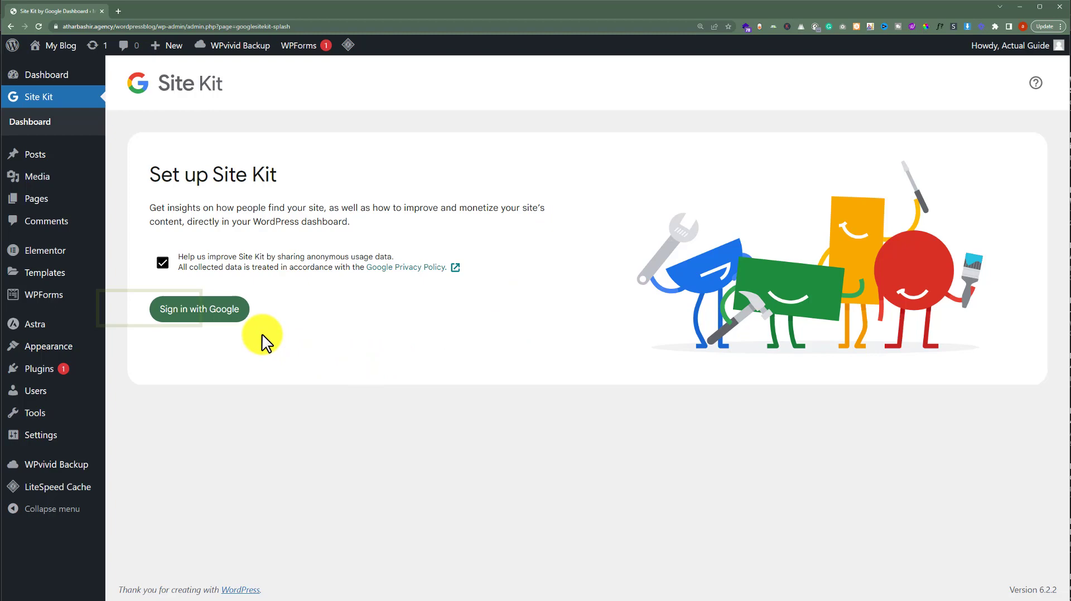
left_click(199, 309)
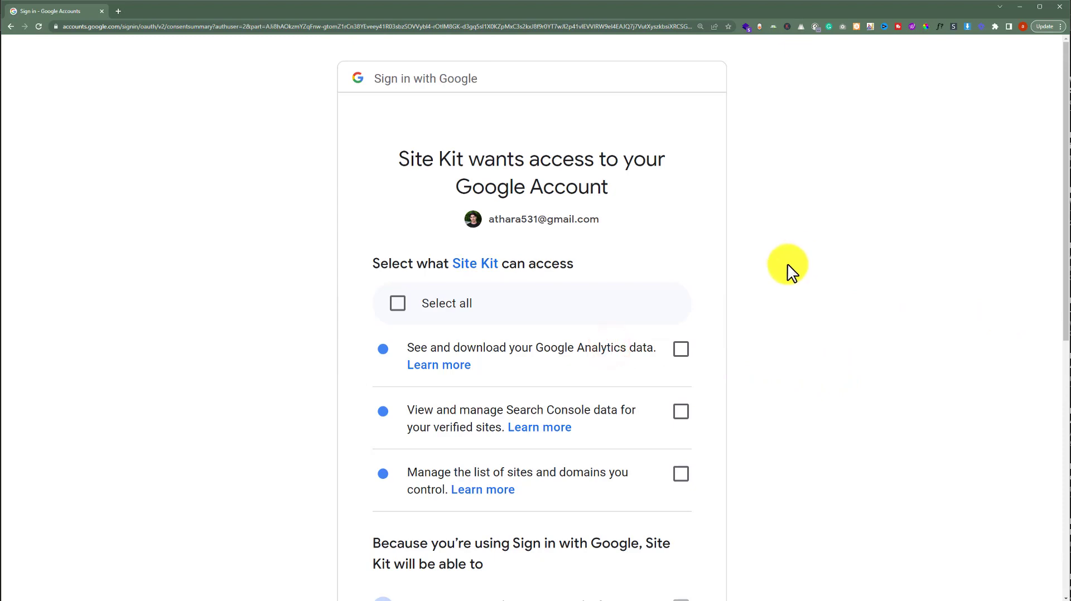
Grant Site Kit all requested Google permissions and continue to site verification.
left_click(397, 302)
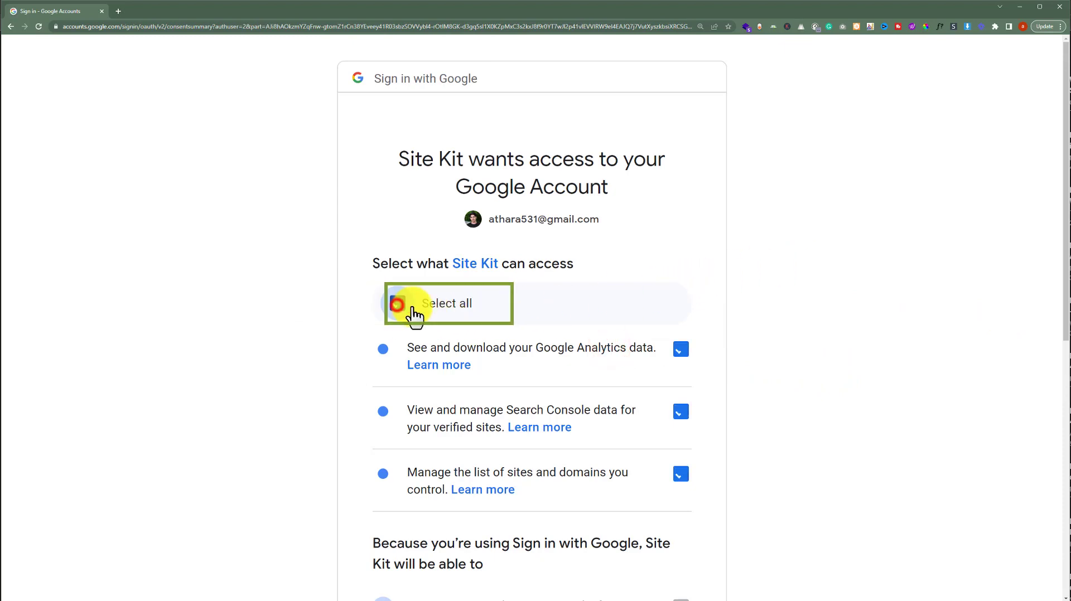
left_click(397, 303)
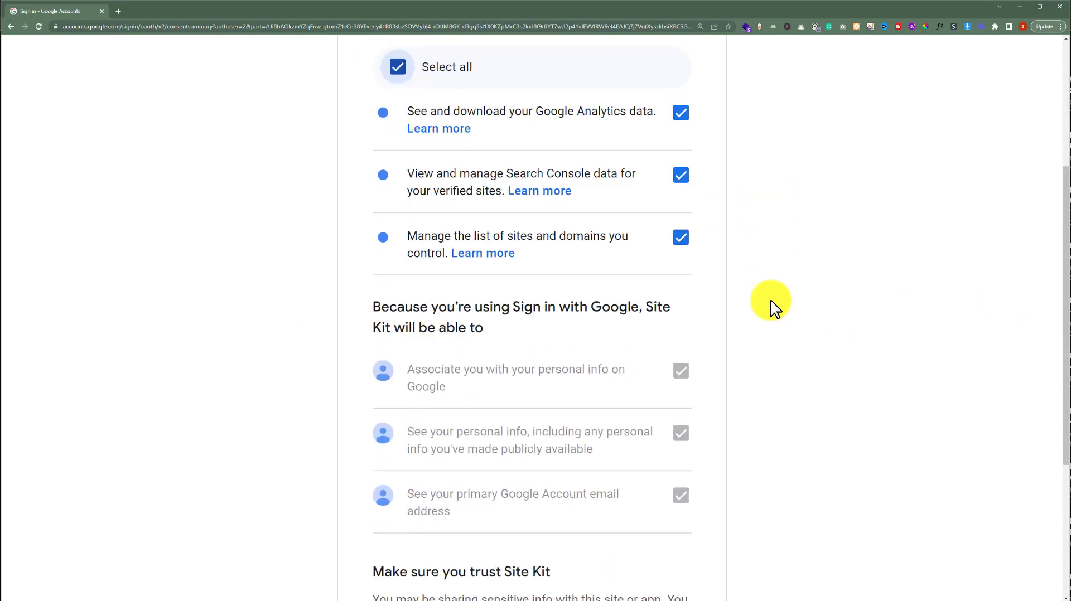
scroll("down", 3)
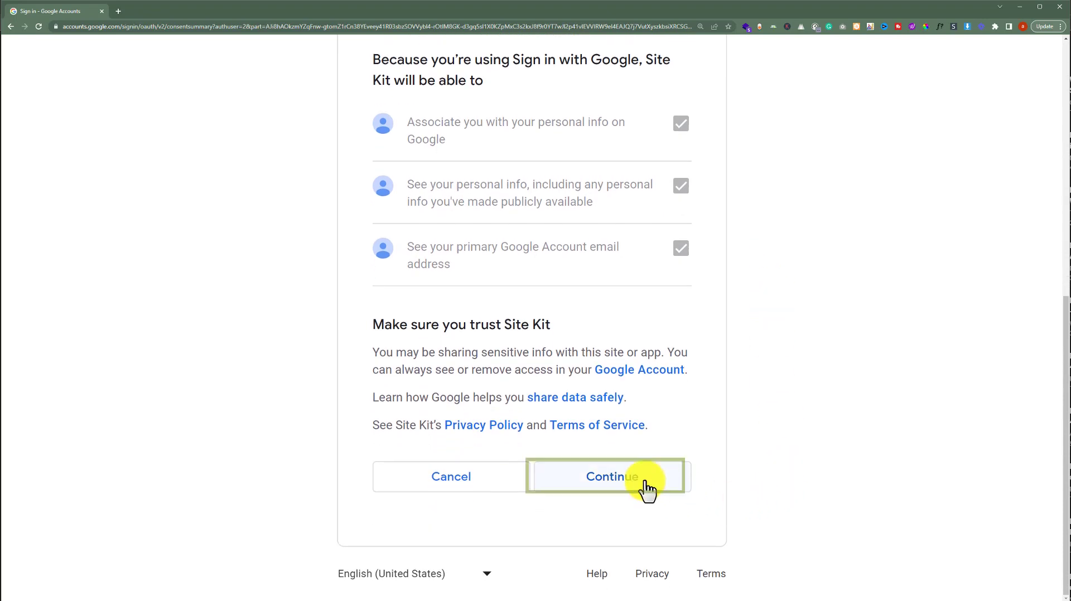
left_click(606, 476)
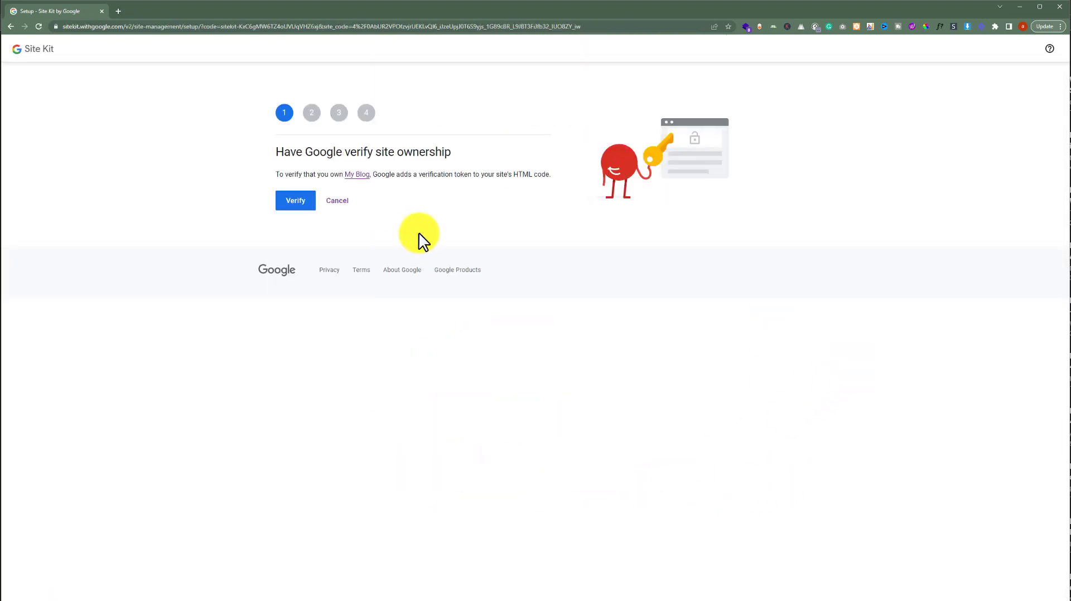
Verify site ownership and allow My Blog to use Google data for dashboard metrics.
left_click(295, 199)
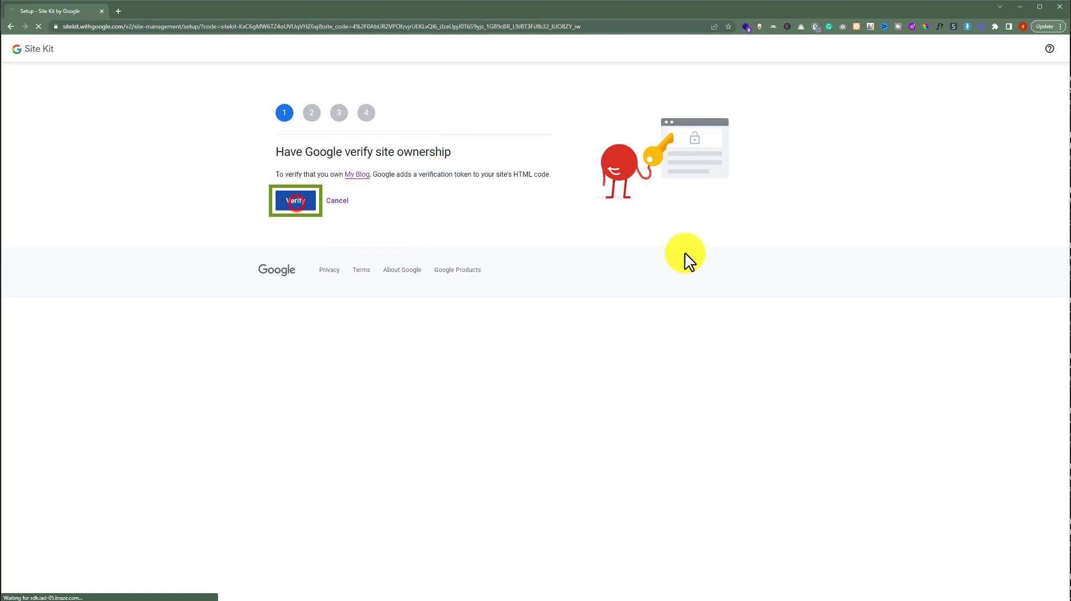
left_click(294, 200)
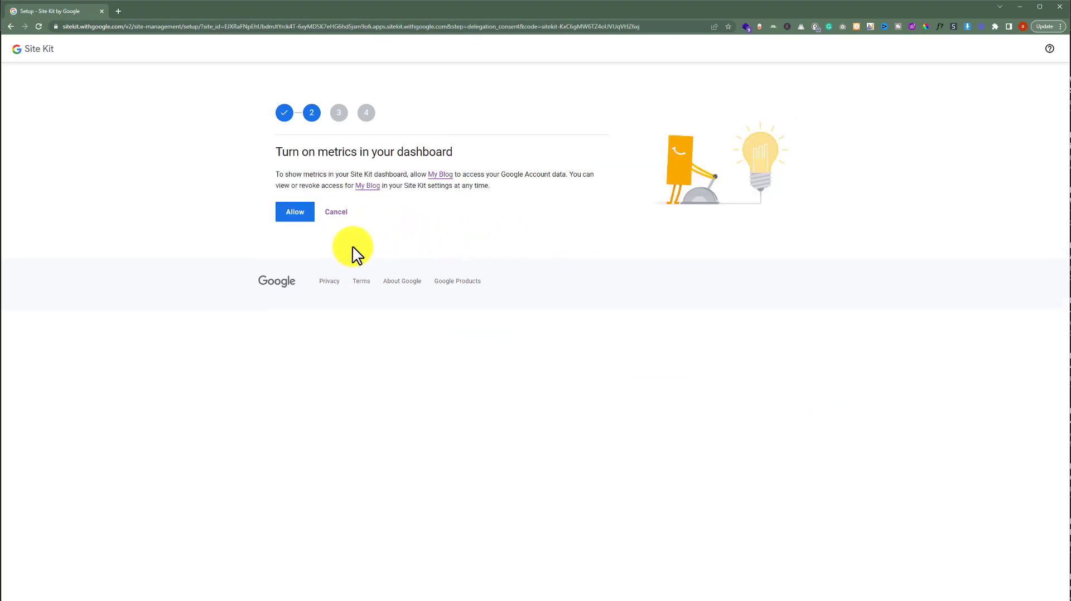
left_click(295, 212)
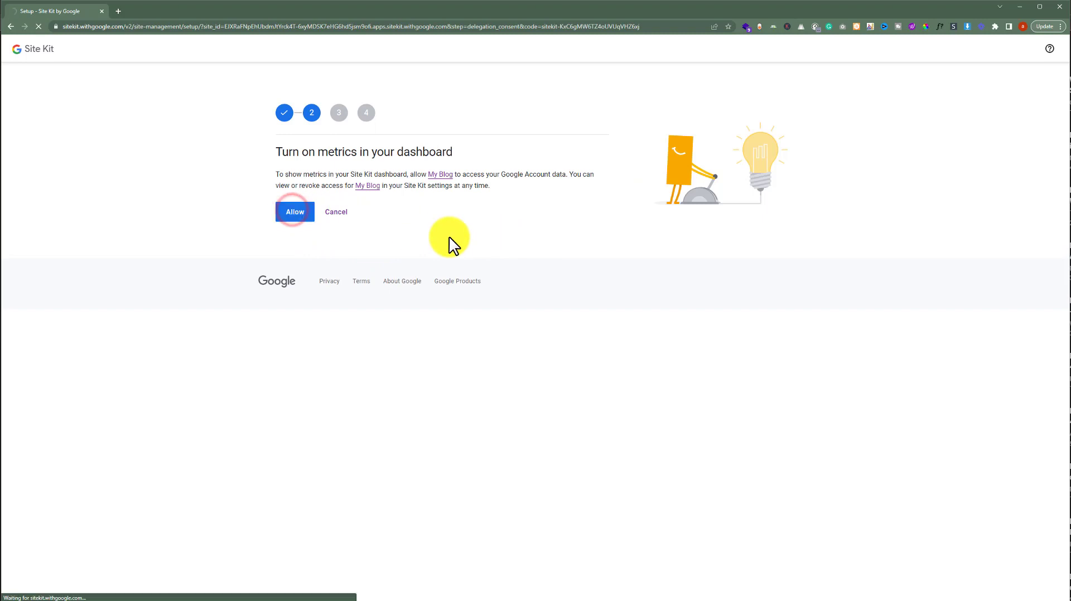
Connect Search Console for the blog and continue to Google Analytics setup.
left_click(295, 211)
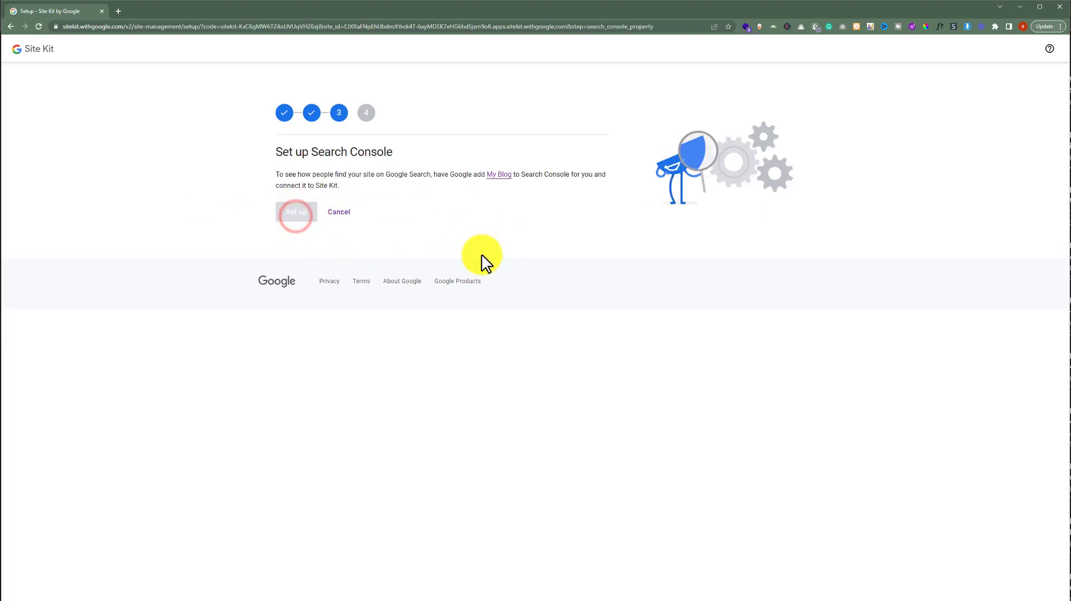
left_click(296, 212)
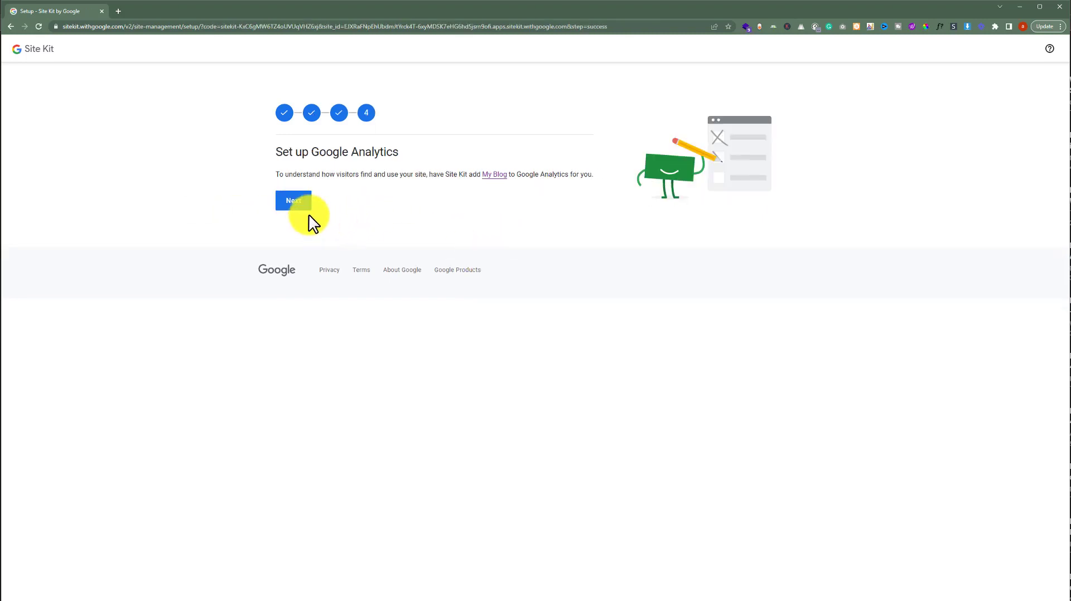
left_click(293, 200)
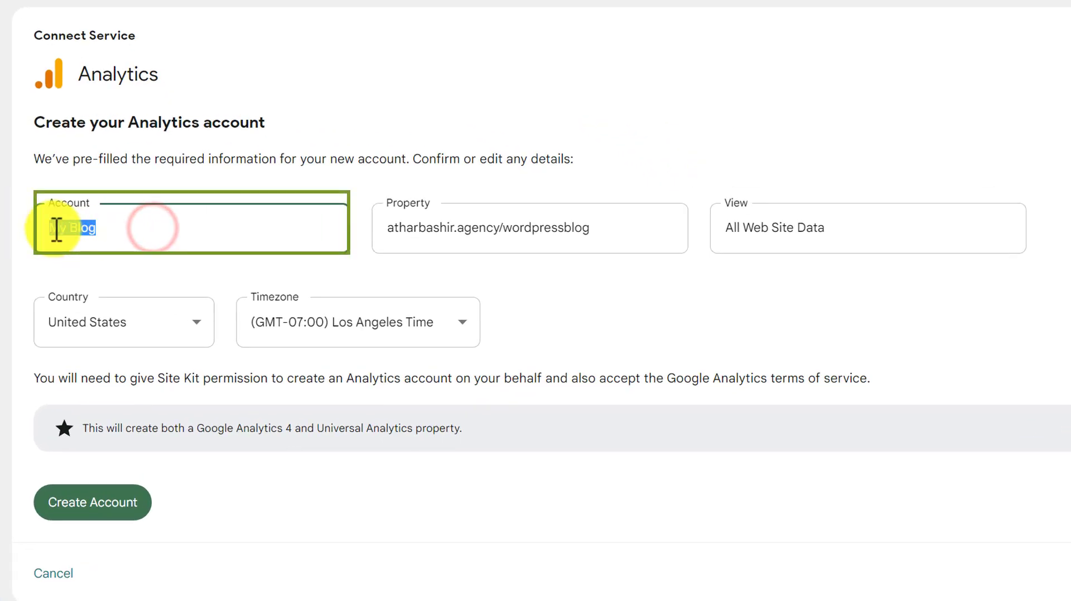
Create the My Blog Analytics account with the pre-filled property, United States and Los Angeles time zone.
left_click(528, 228)
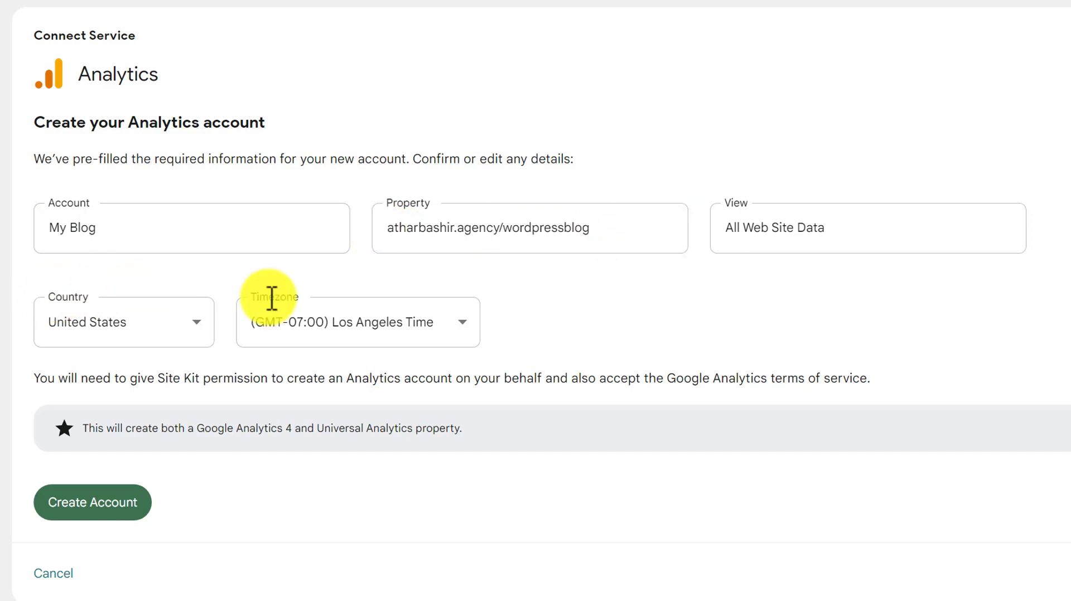
mouse_move(560, 473)
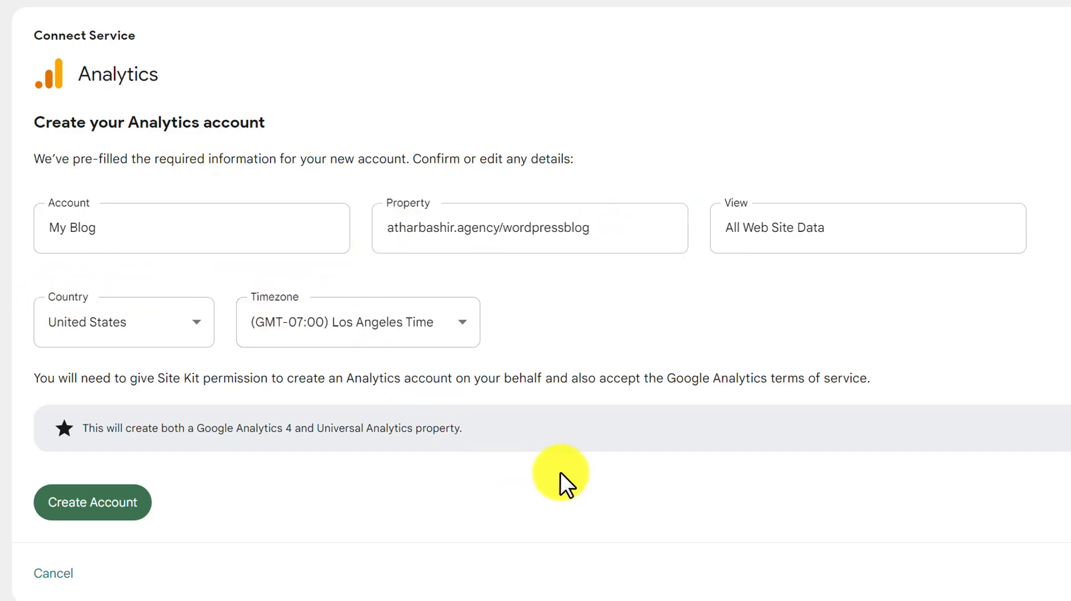
mouse_move(277, 508)
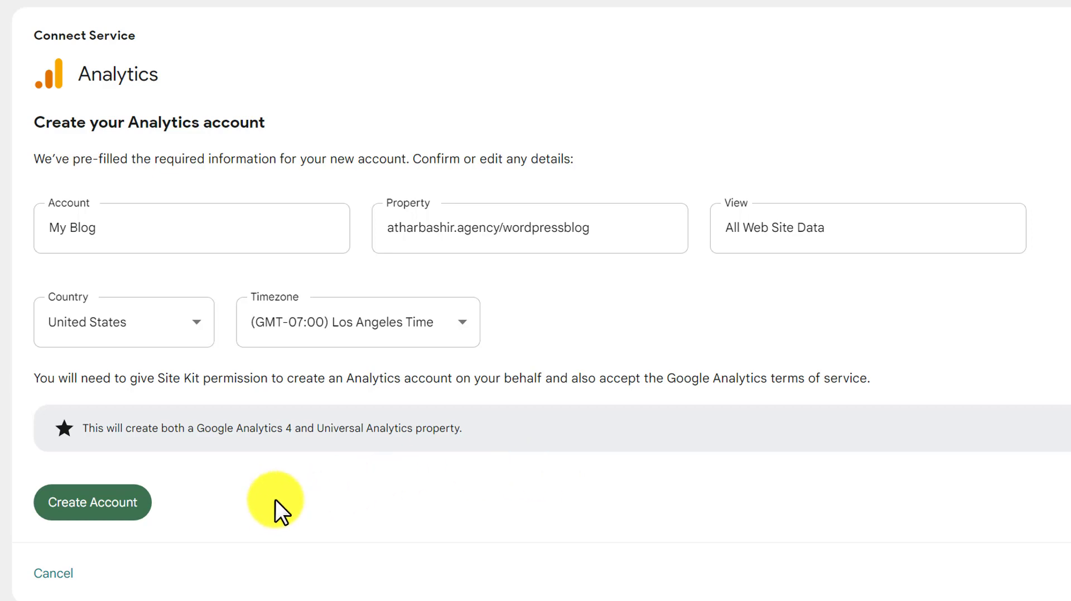
left_click(93, 503)
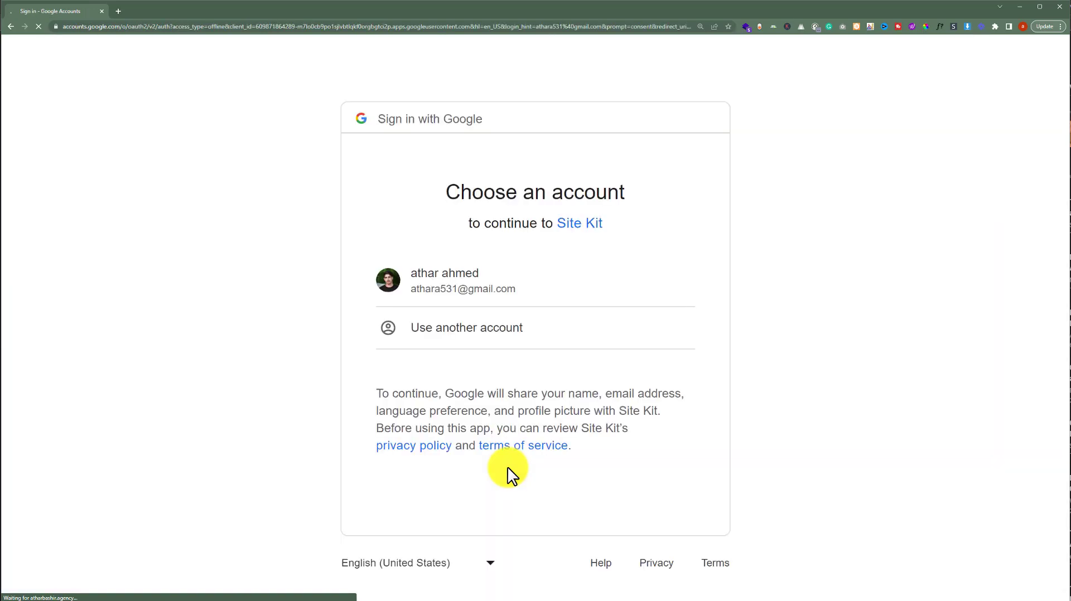
Choose the existing Google account and grant Site Kit all Analytics and Tag Manager access.
left_click(462, 279)
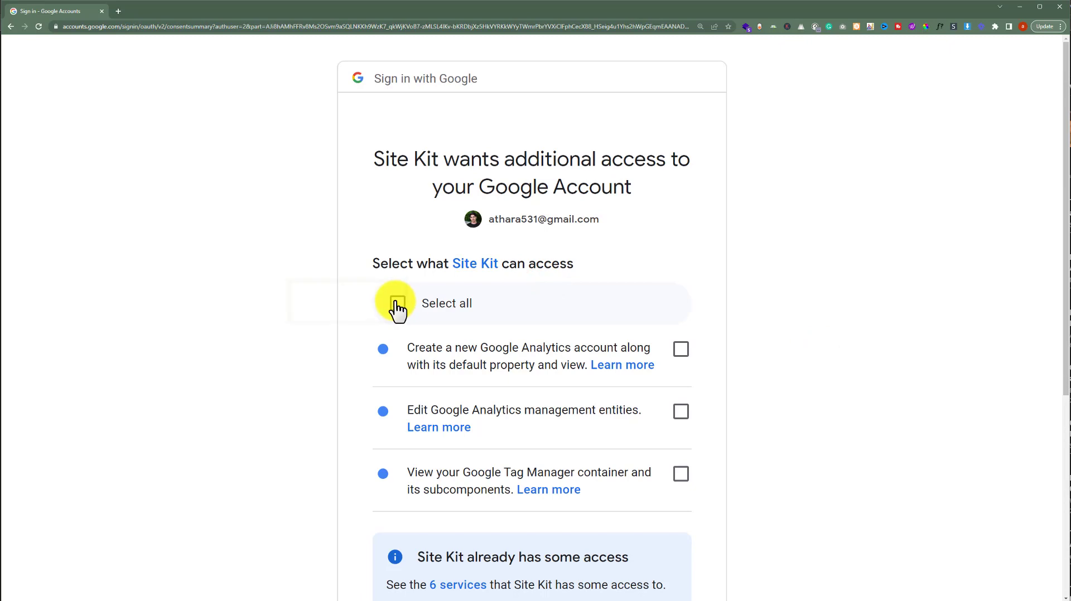
left_click(397, 303)
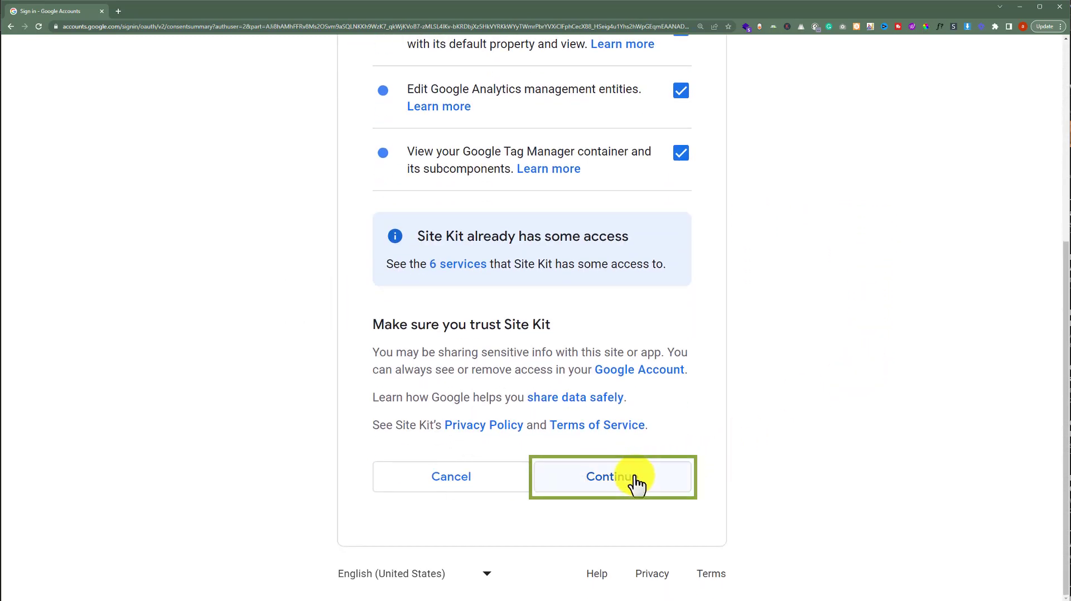
left_click(610, 476)
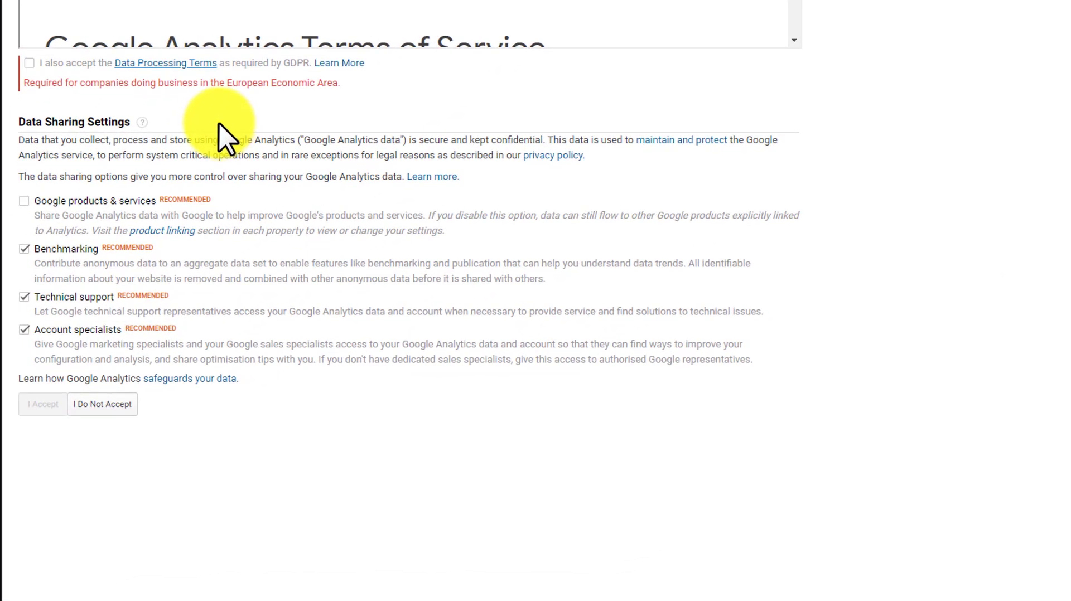
mouse_move(31, 68)
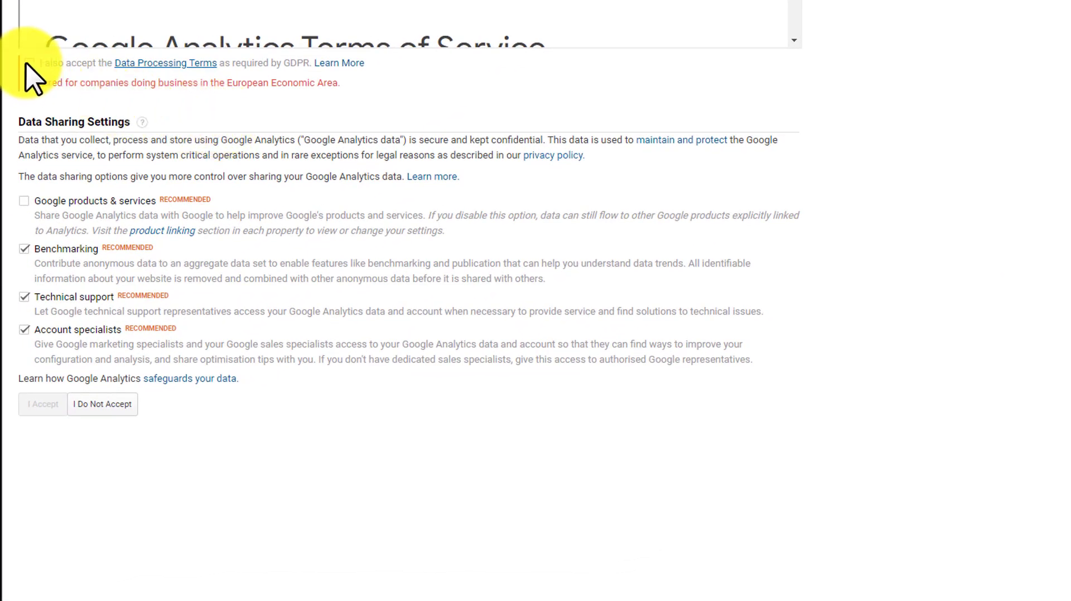
Accept the GDPR Data Processing Terms and Google Analytics terms of service.
left_click(24, 63)
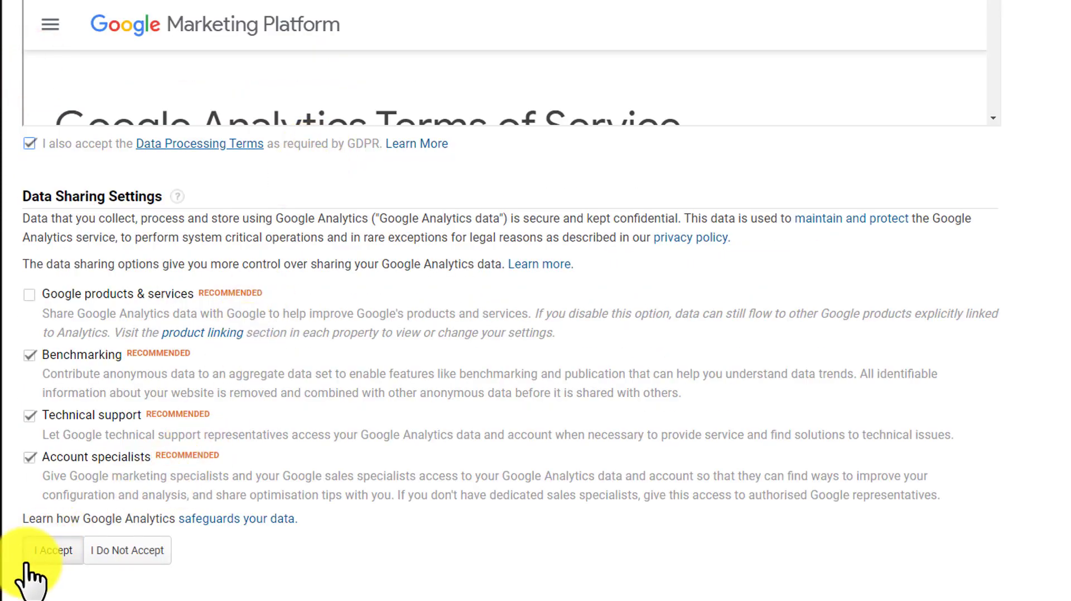
left_click(53, 551)
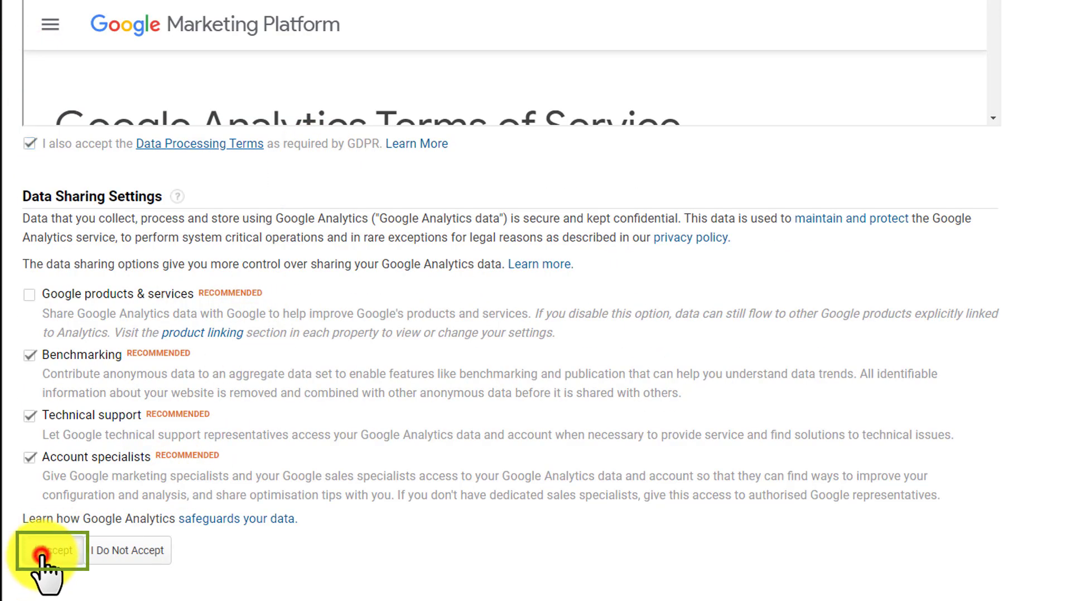
left_click(56, 550)
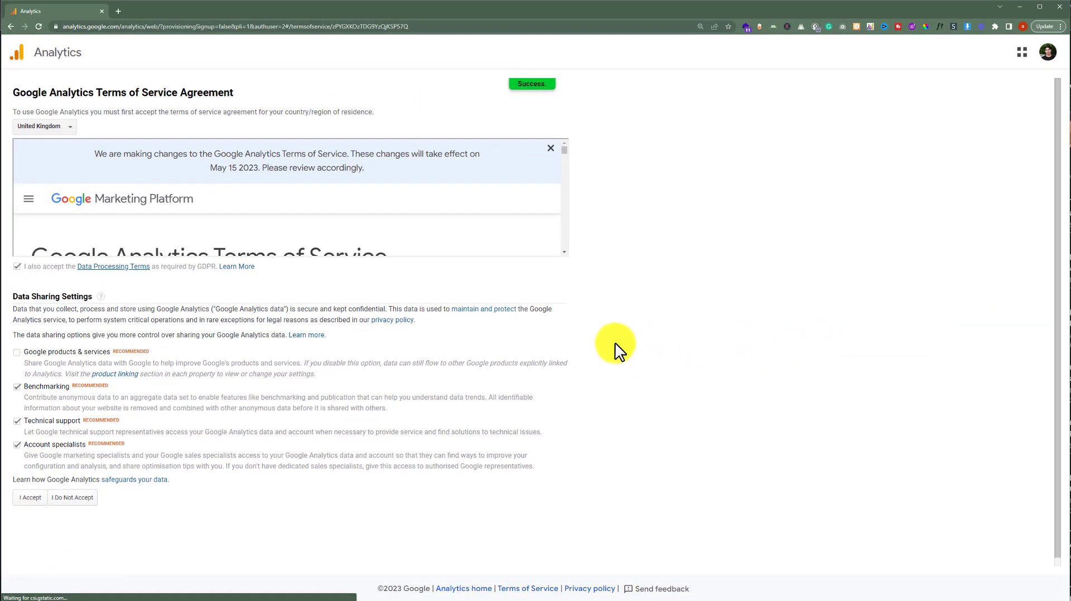
Return to the Site Kit dashboard showing Analytics gathering data.
left_click(29, 497)
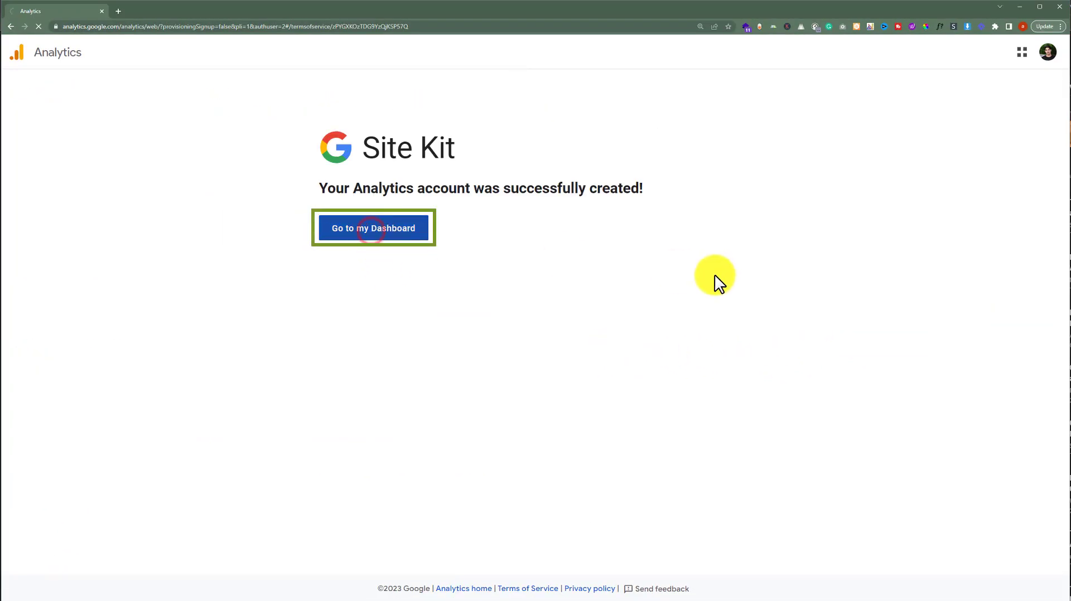
left_click(372, 228)
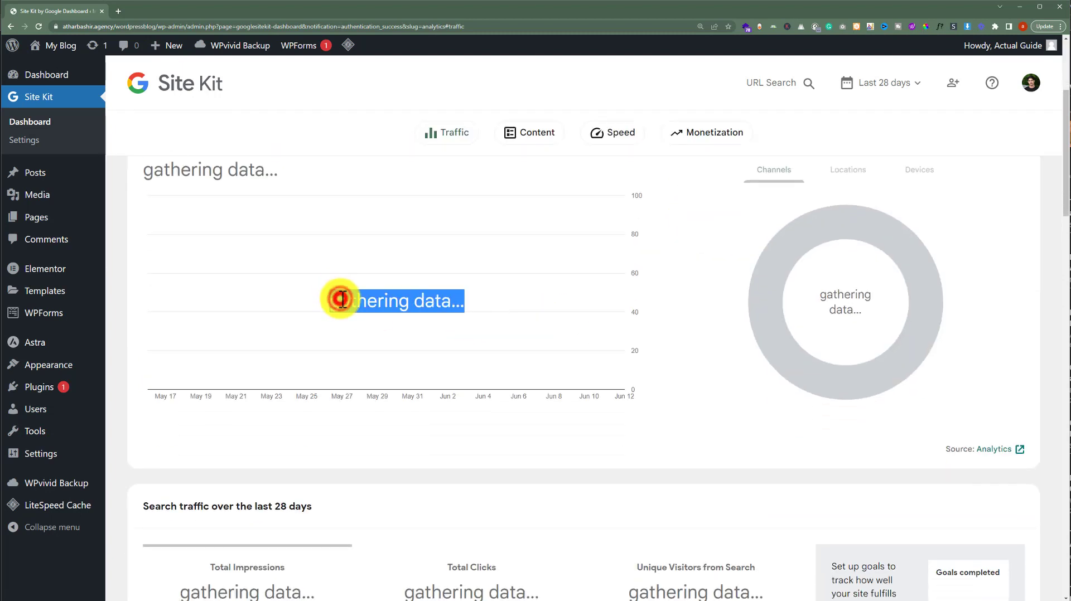
mouse_move(469, 264)
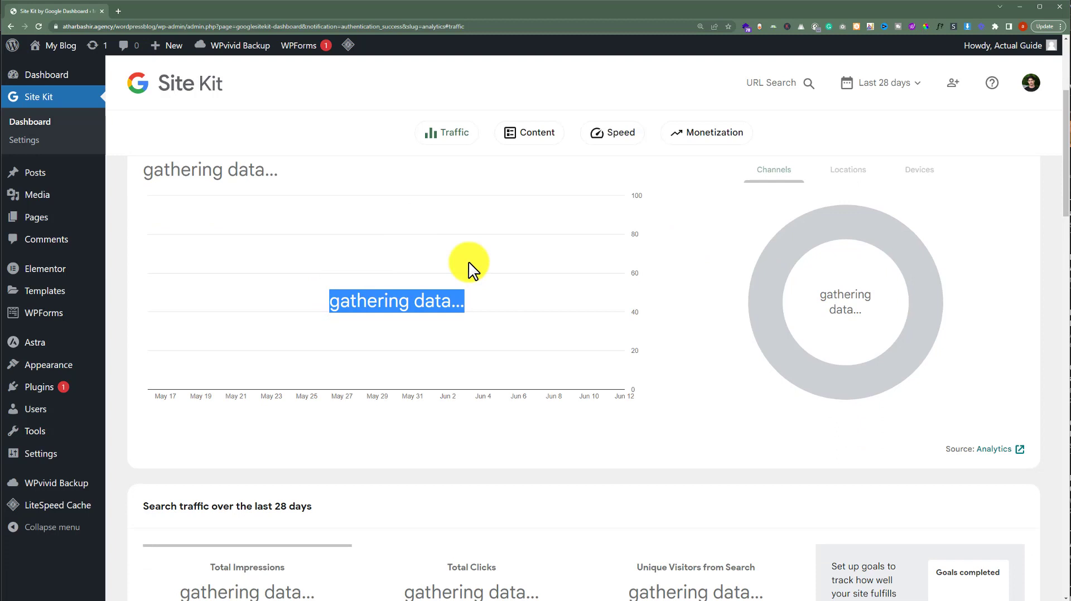